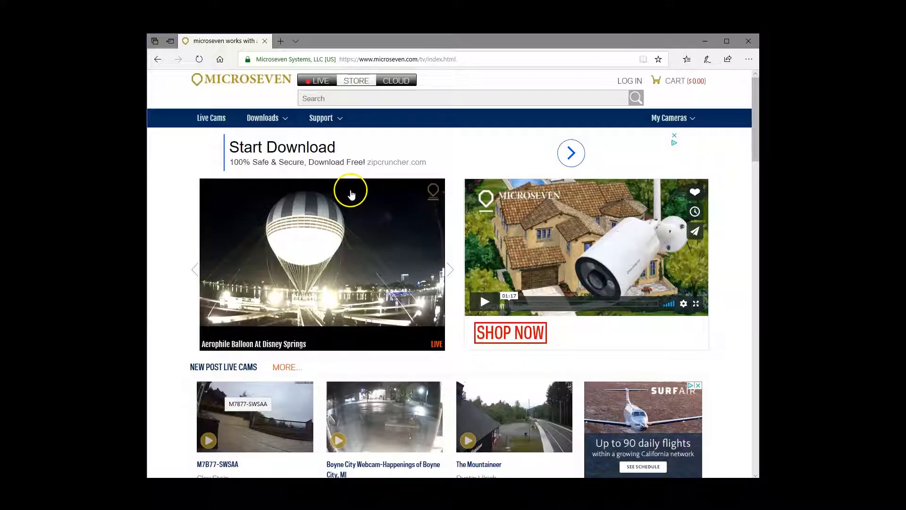
Step: Start the featured balloon live cam, go to Firmware & Software downloads, and begin the Windows Cam Locator download
click(322, 264)
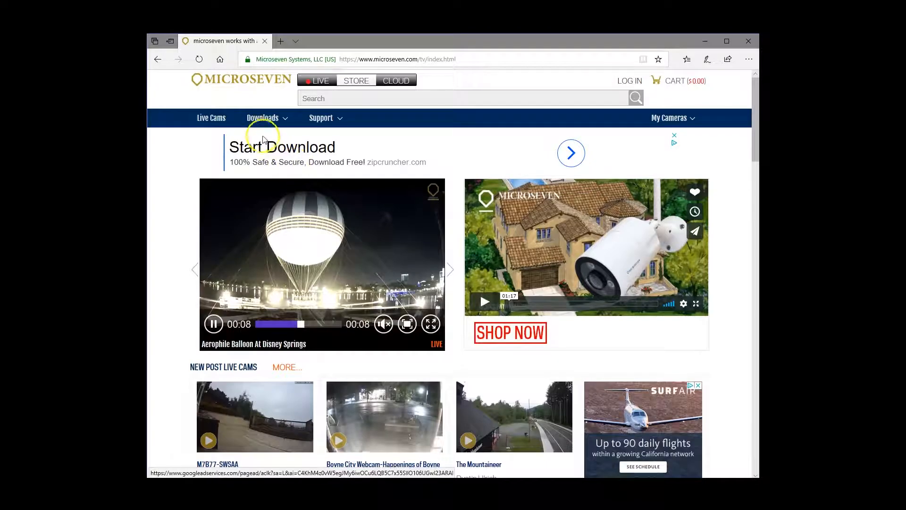
click(264, 117)
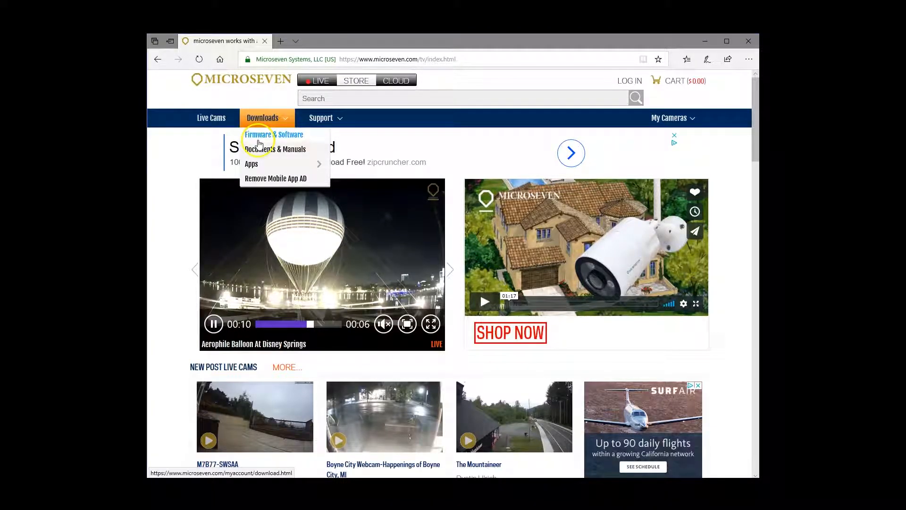
click(274, 134)
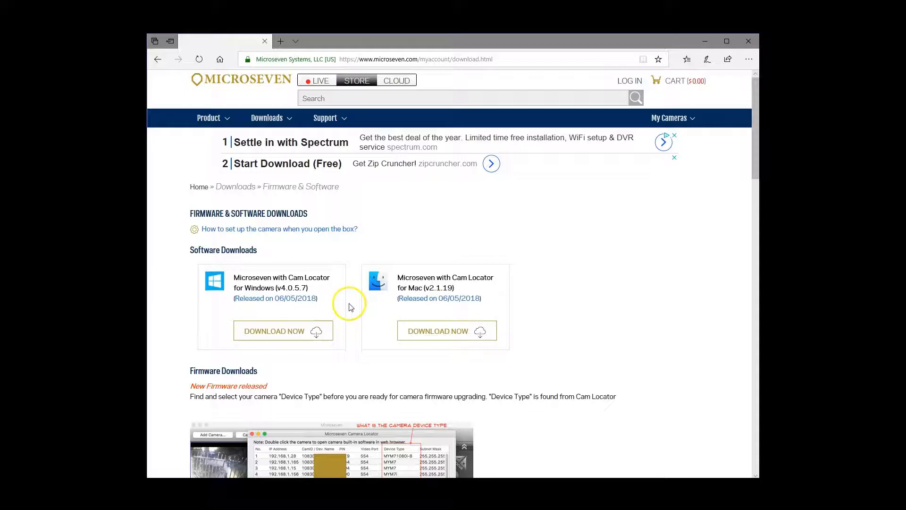
click(282, 330)
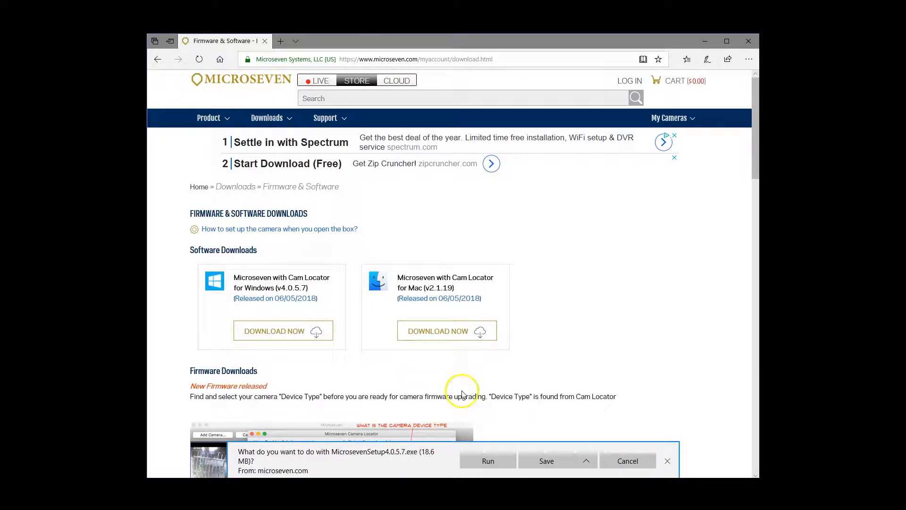
mouse_move(545, 461)
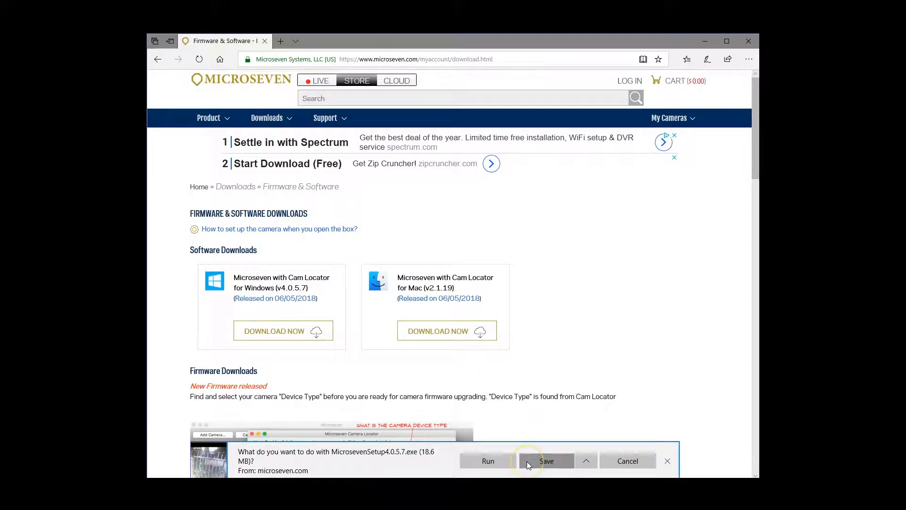
Step: Save the Cam Locator setup file and run the finished download from the download bar
click(547, 461)
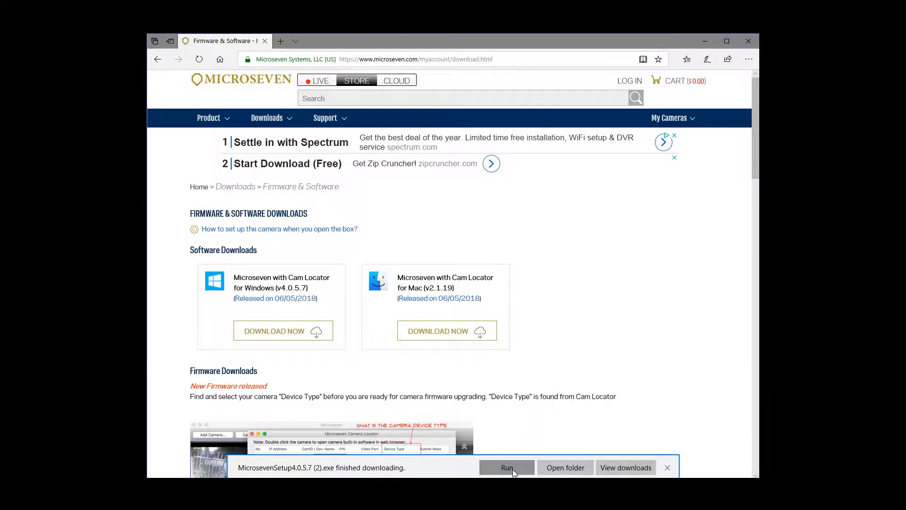
click(507, 468)
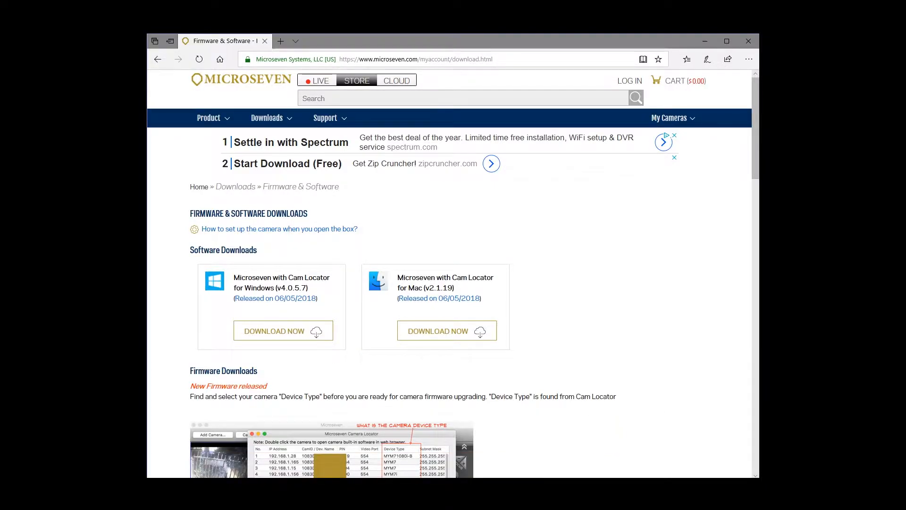
click(282, 330)
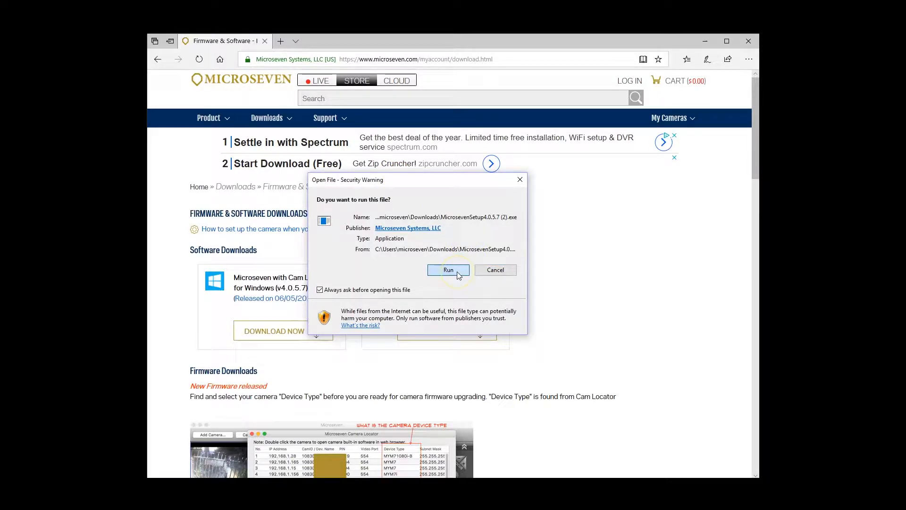
click(447, 270)
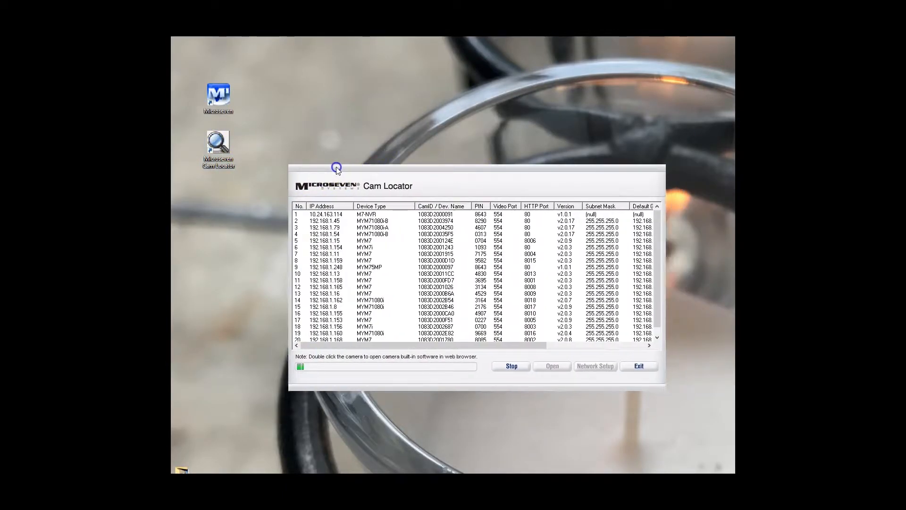
Step: Select the scanned camera at 192.168.1.248 in the Cam Locator list
click(359, 267)
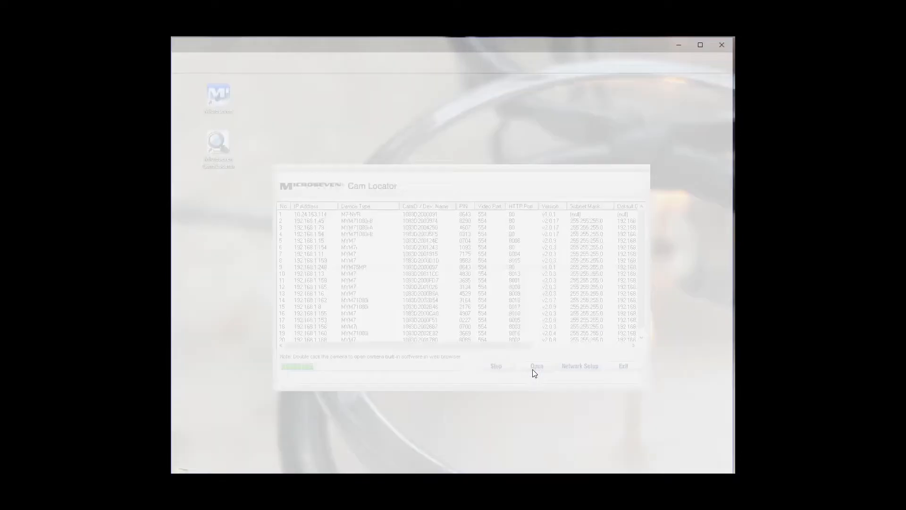
Step: Open the 192.168.1.248 camera in Edge, sign in as admin, and show its live view of the pool
double_click(309, 267)
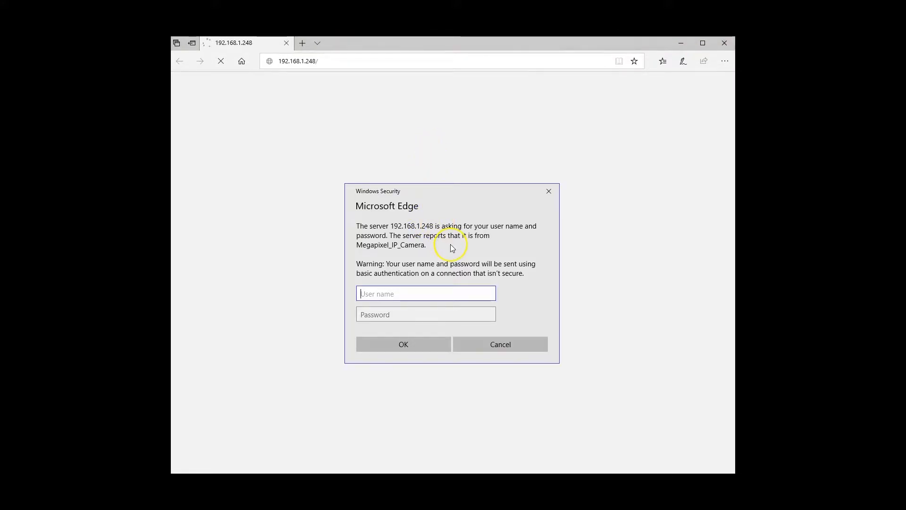
text(admin)
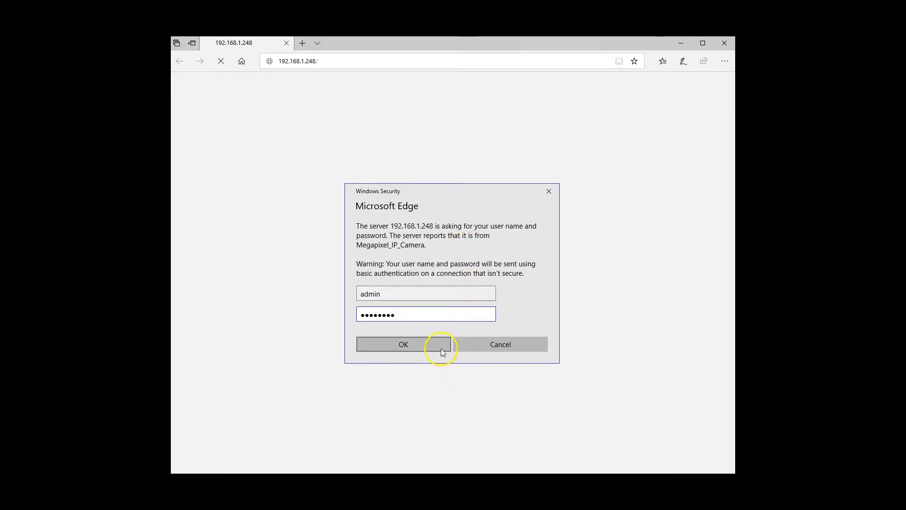
click(403, 343)
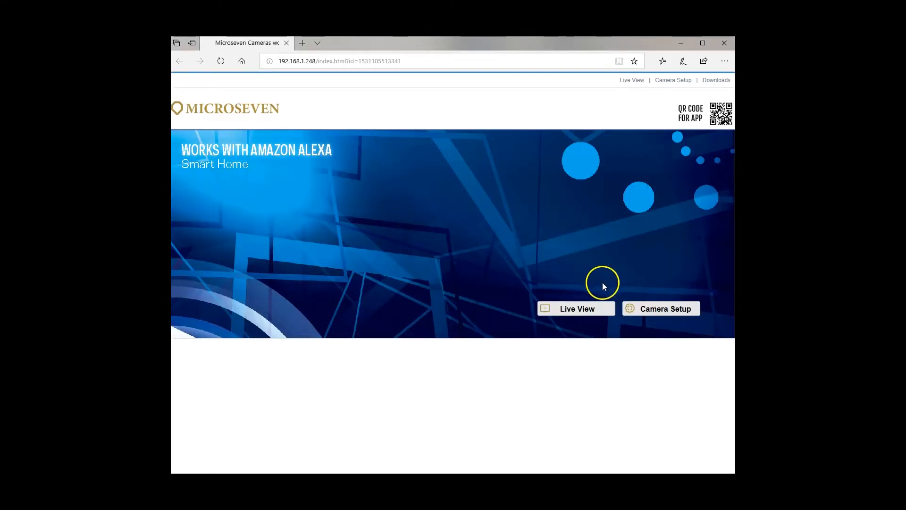
click(576, 308)
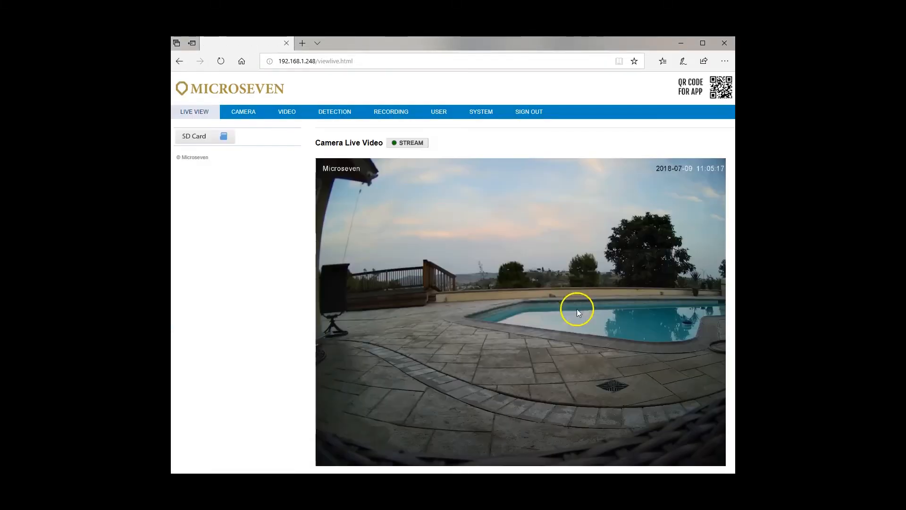